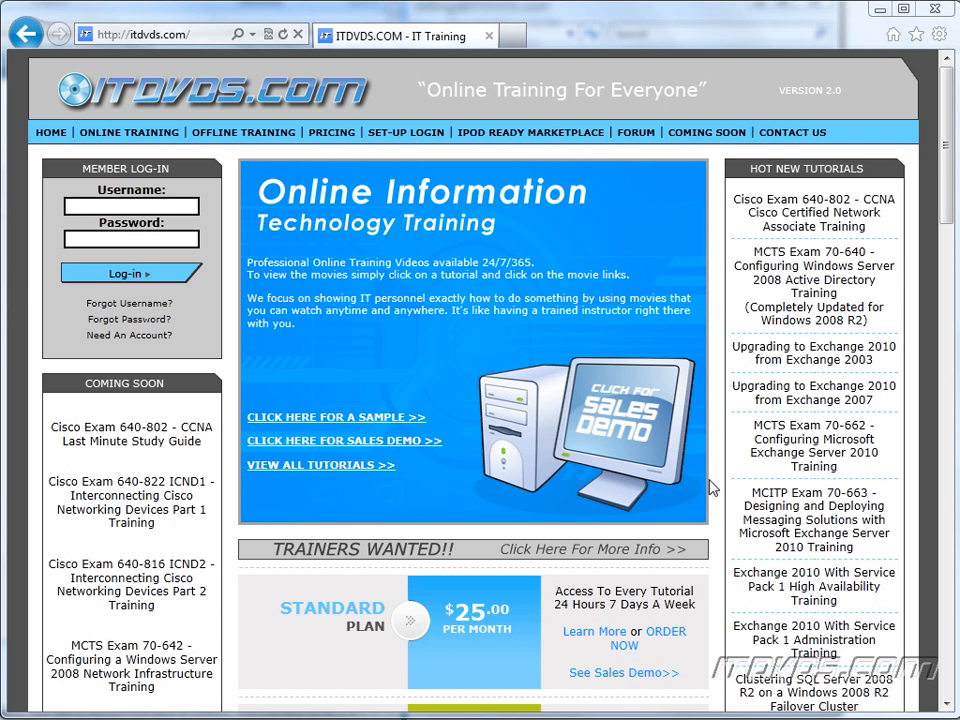
# Step: Launch IIS Manager from Start > Administrative Tools
pyautogui.click(932, 13)
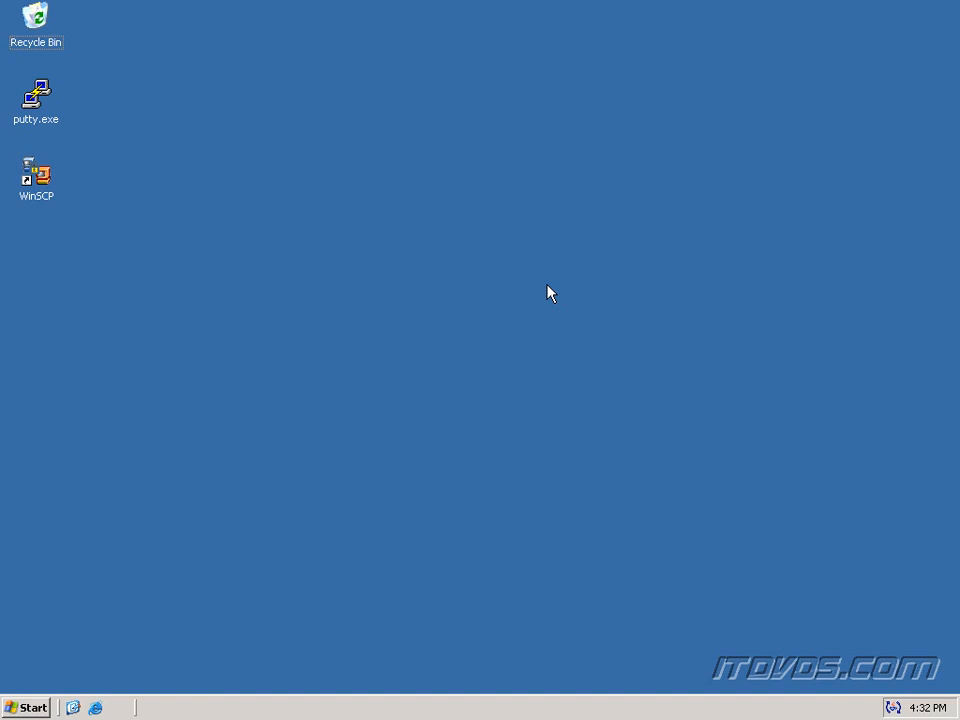
pyautogui.moveTo(146, 564)
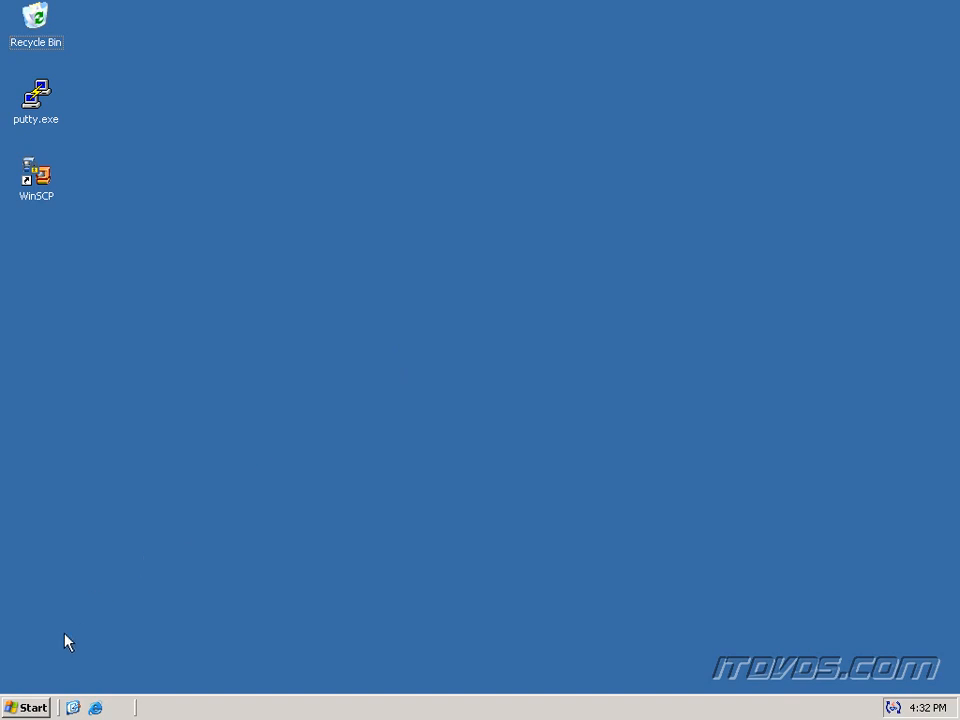
pyautogui.click(27, 707)
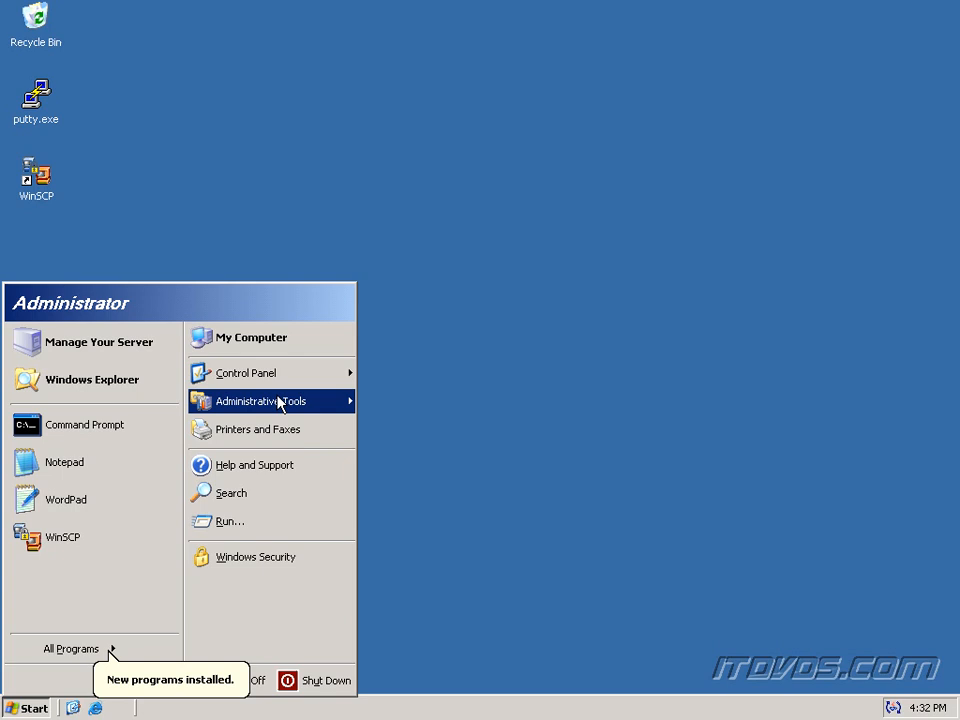
pyautogui.click(259, 401)
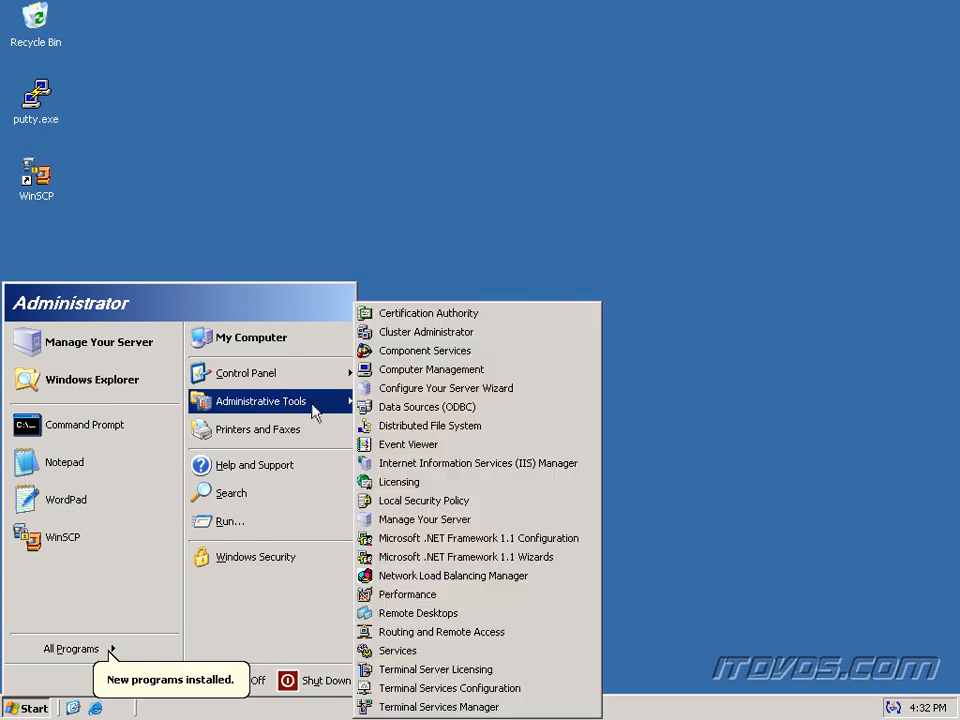
pyautogui.moveTo(478, 463)
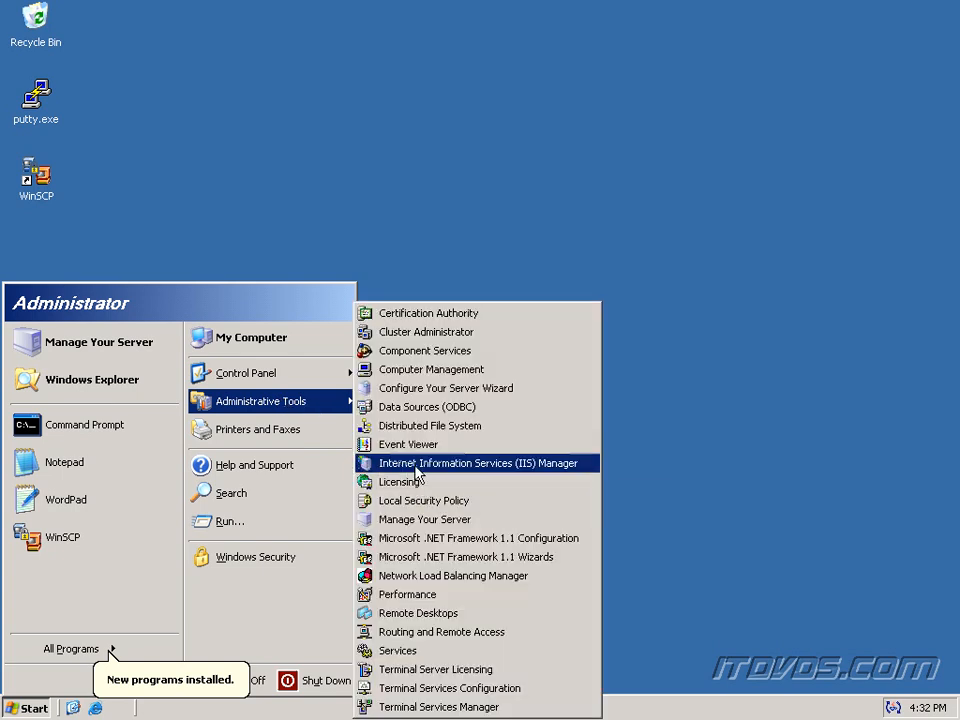
pyautogui.click(476, 463)
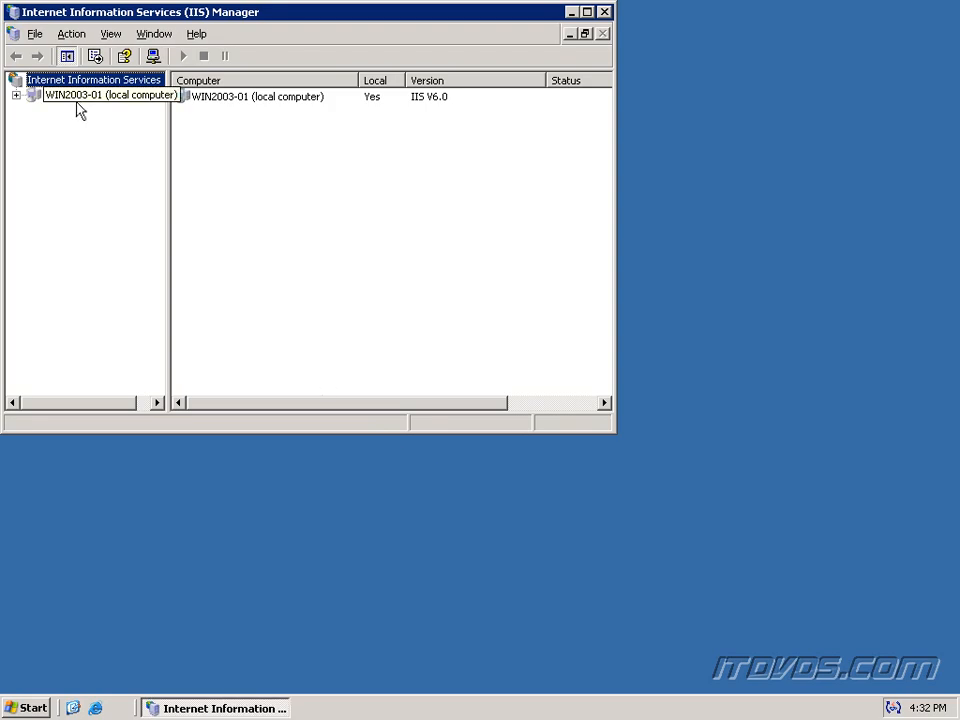
# Step: Expand the local server's web sites and bring up actions for the Default Web Site
pyautogui.click(17, 95)
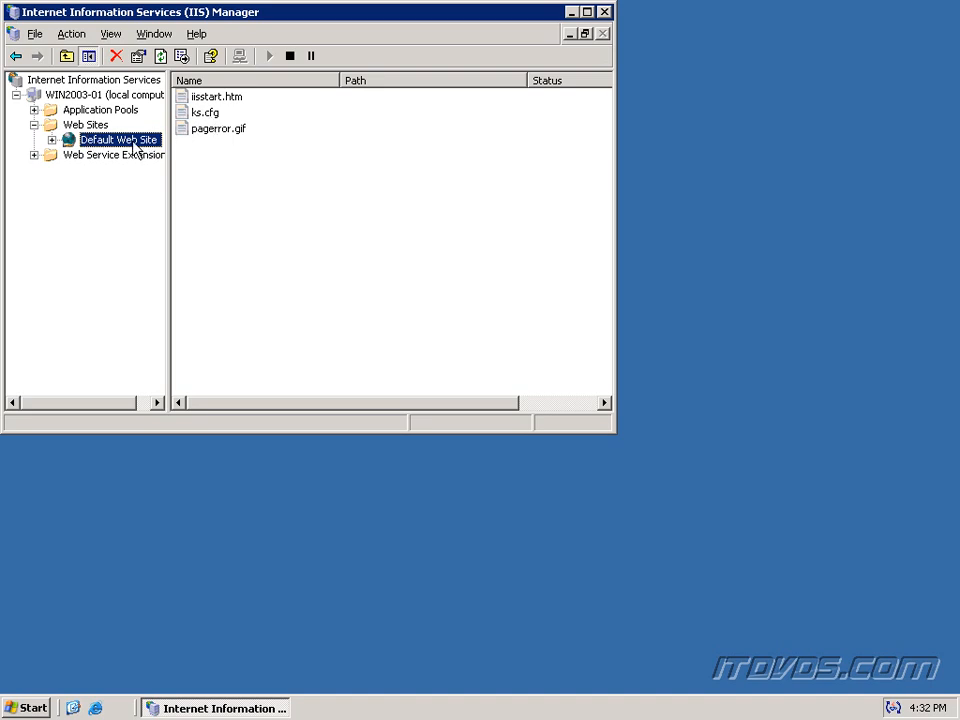
pyautogui.rightClick(120, 139)
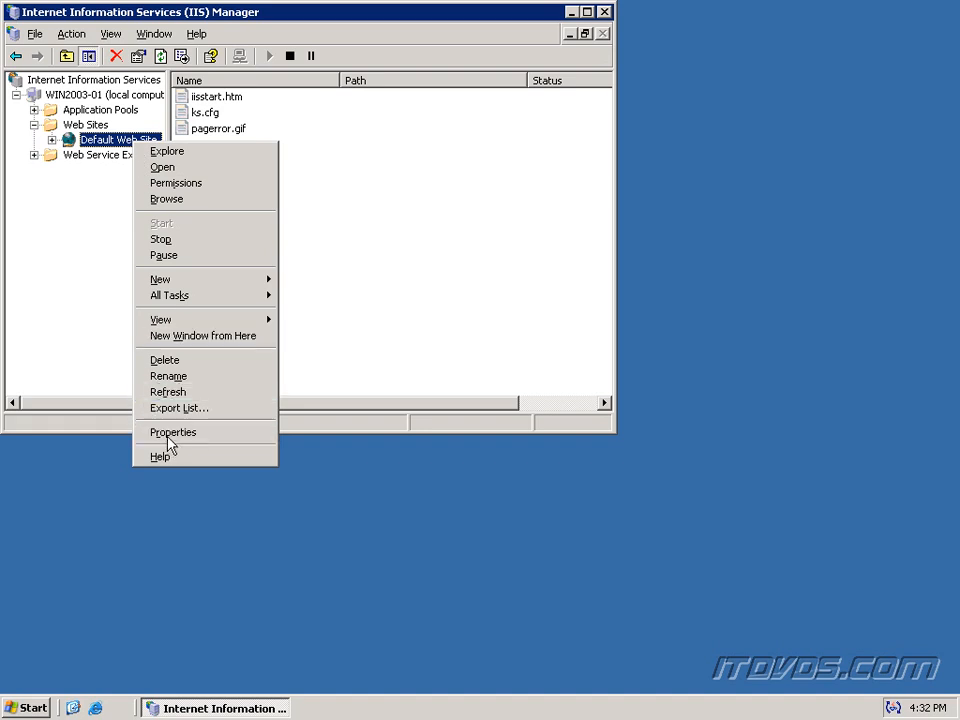
pyautogui.click(172, 432)
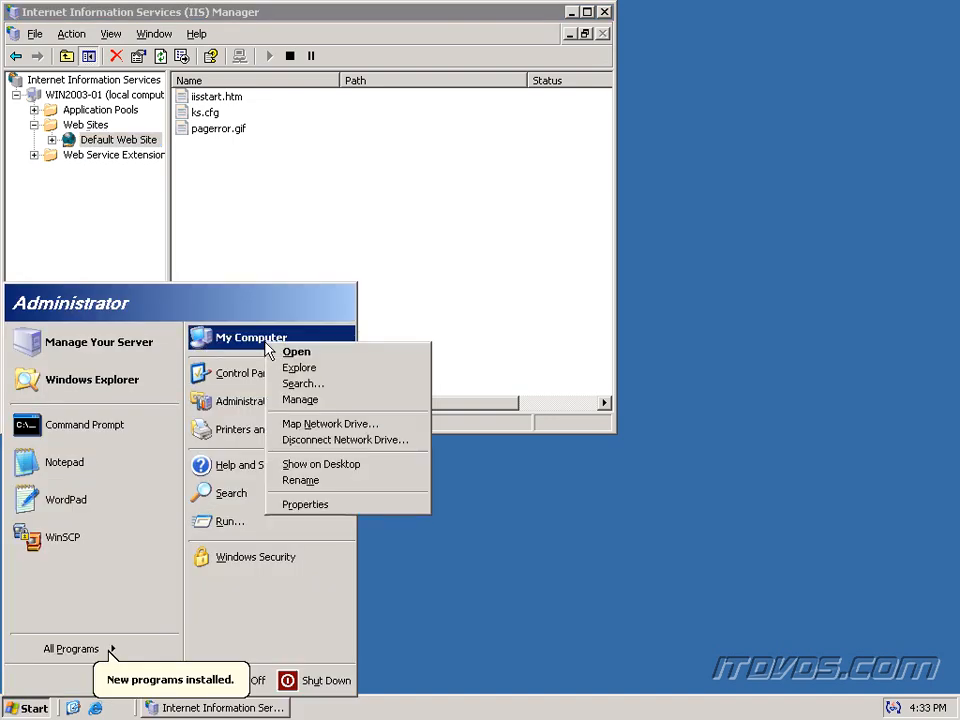
# Step: Browse to C:\Inetpub\wwwroot in Explorer to see the HTML, CFG and GIF files
pyautogui.click(298, 367)
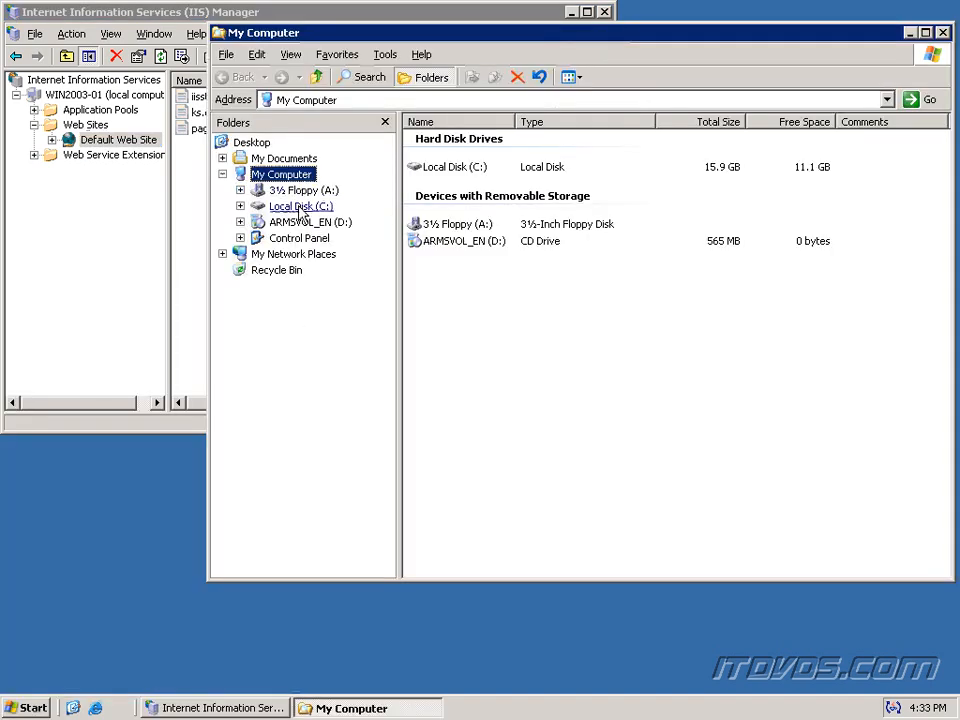
pyautogui.click(305, 237)
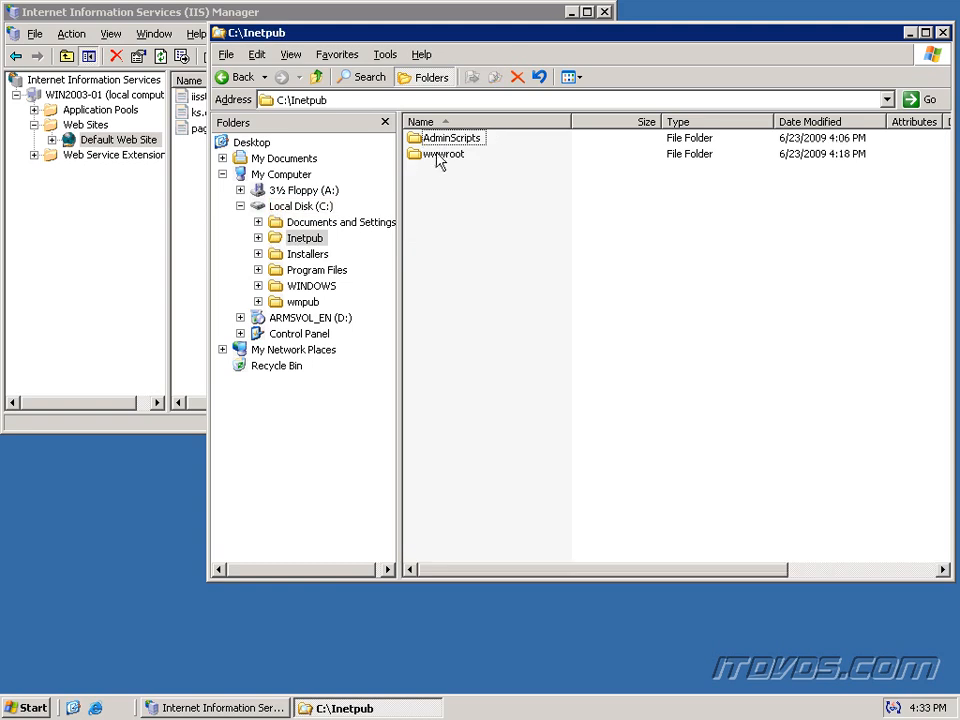
pyautogui.doubleClick(439, 154)
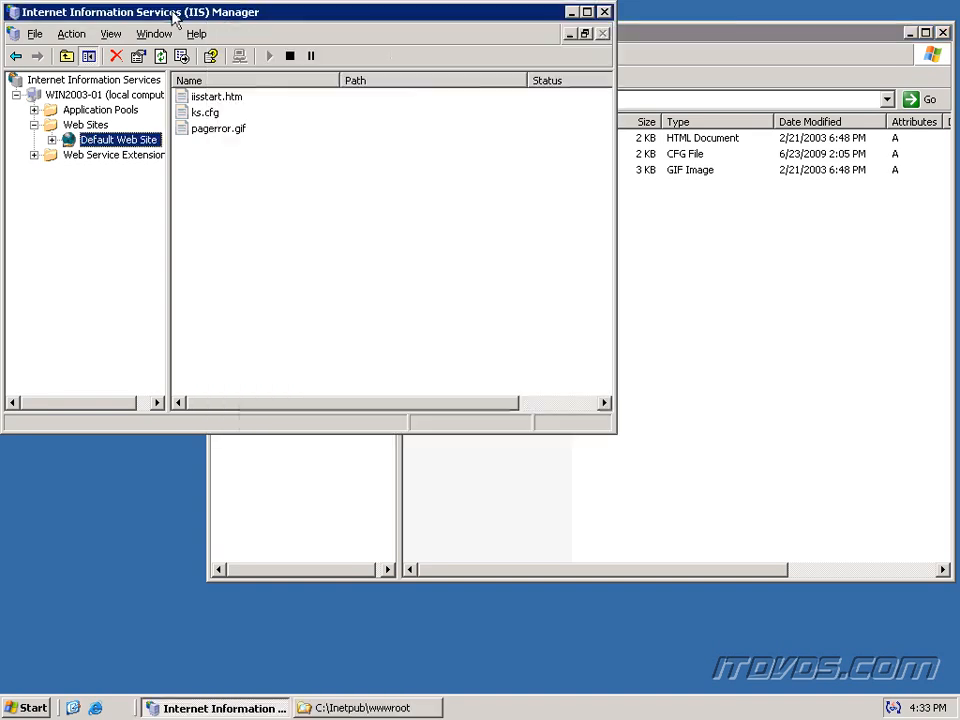
pyautogui.moveTo(128, 152)
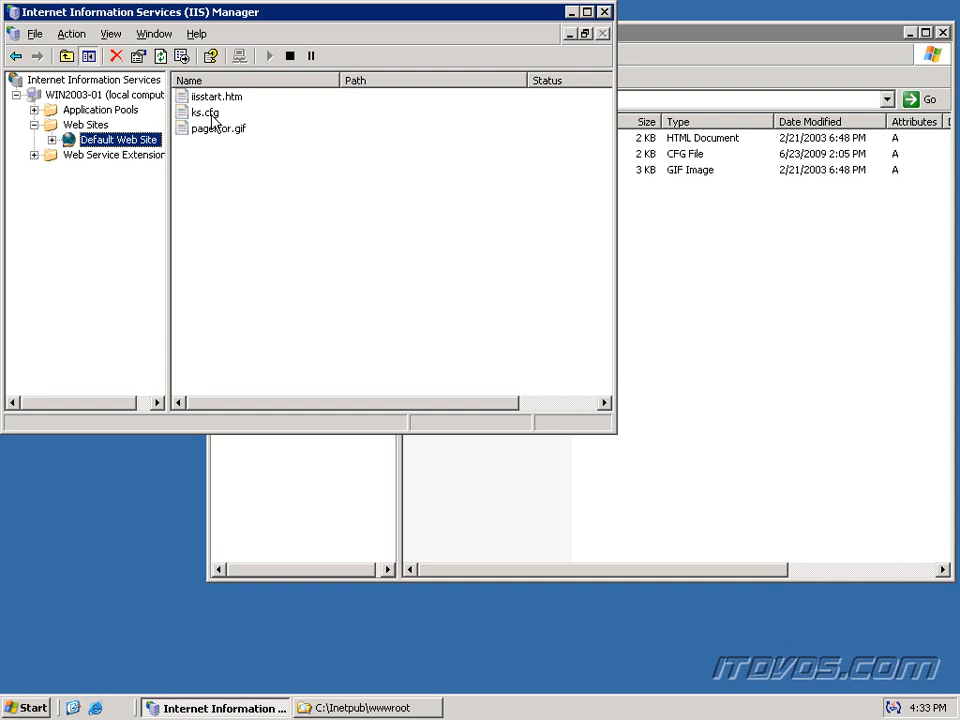
pyautogui.moveTo(197, 170)
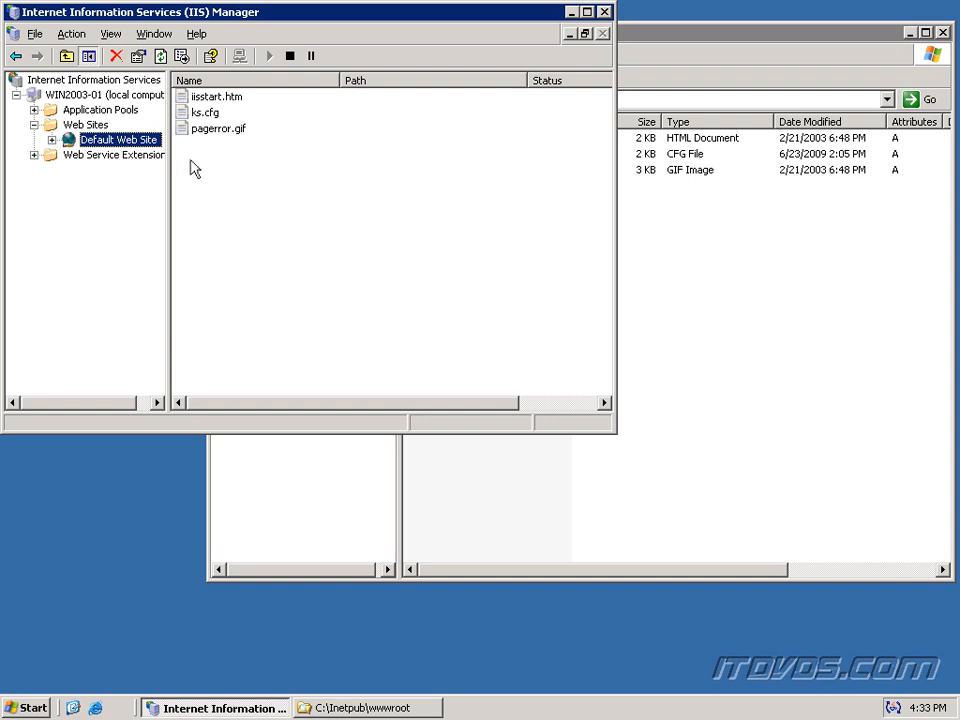
# Step: Bring up the Default Web Site Properties dialog
pyautogui.rightClick(120, 138)
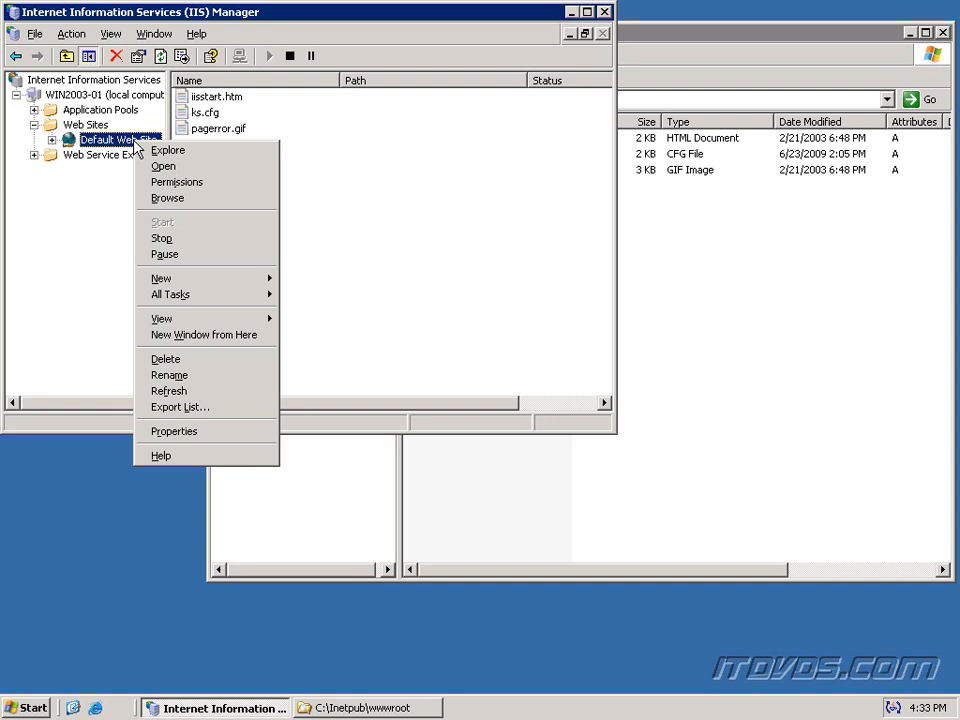
pyautogui.click(174, 431)
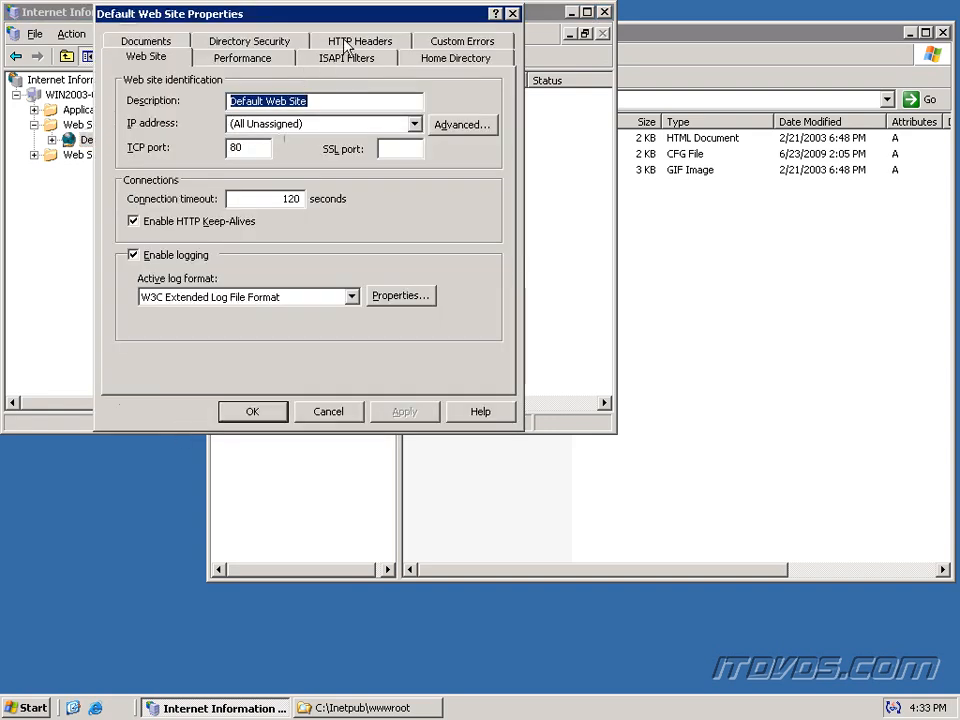
# Step: Under HTTP Headers > MIME Types, register extension .cfg as text/plain and apply the properties
pyautogui.click(359, 41)
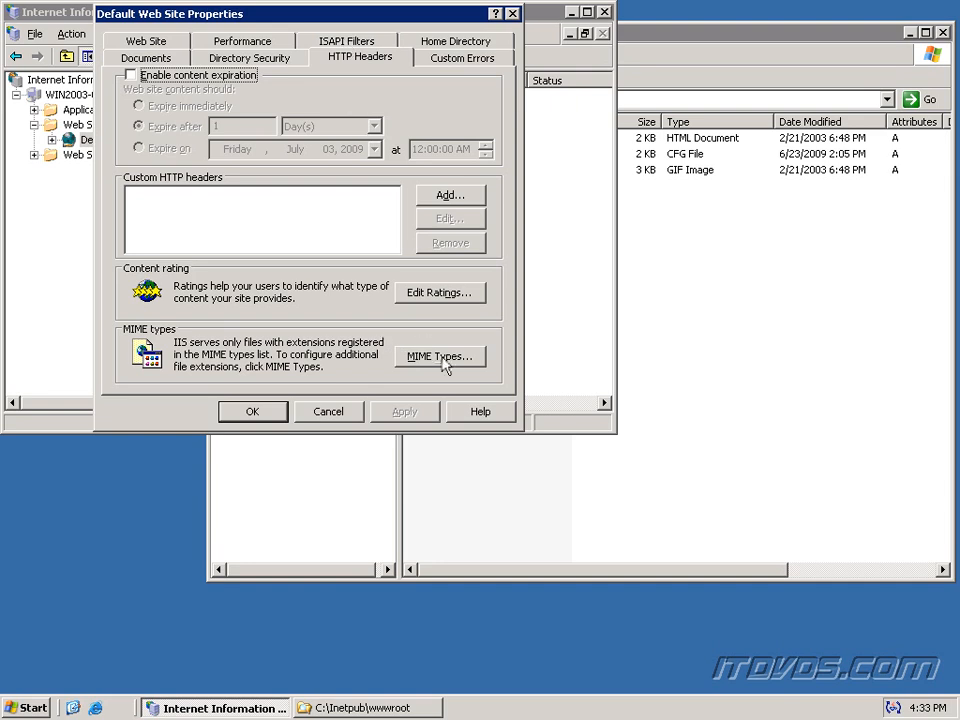
pyautogui.click(440, 356)
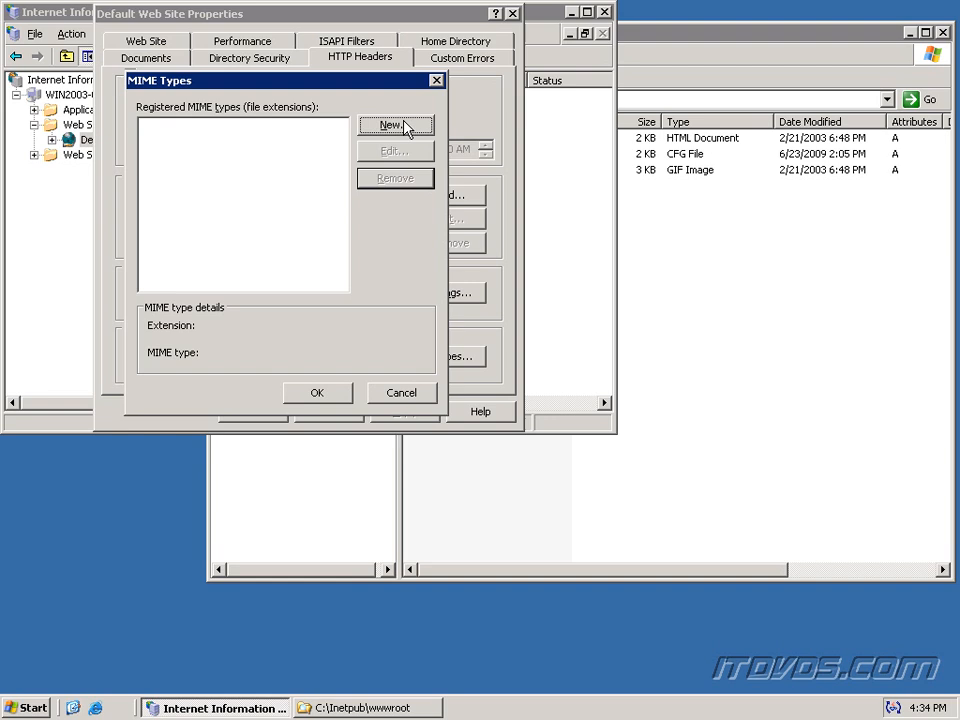
pyautogui.click(395, 124)
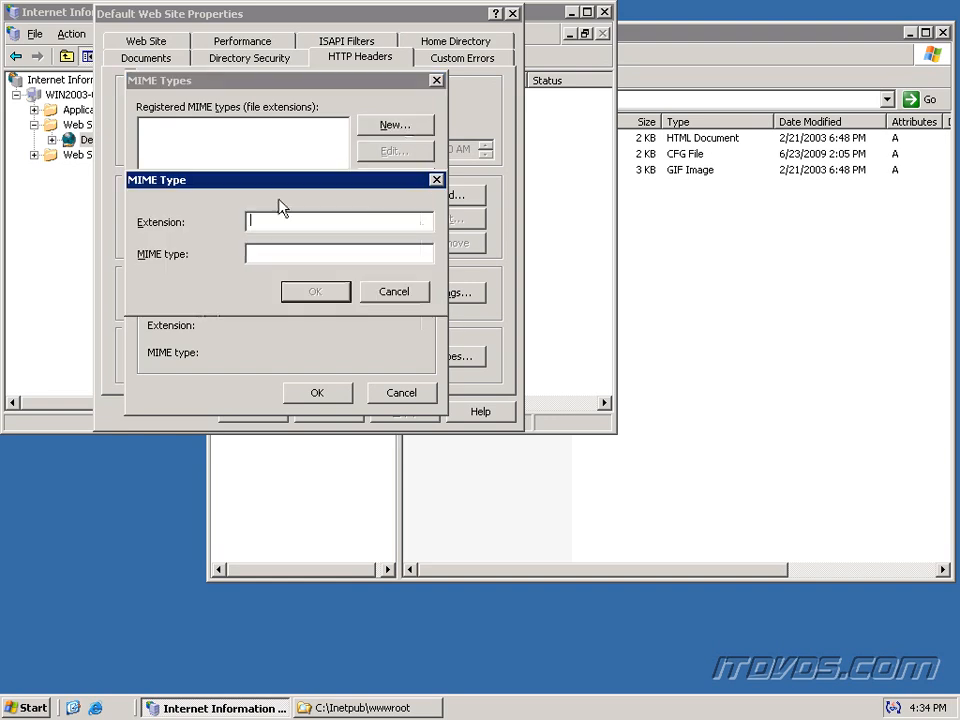
pyautogui.write('.cfg')
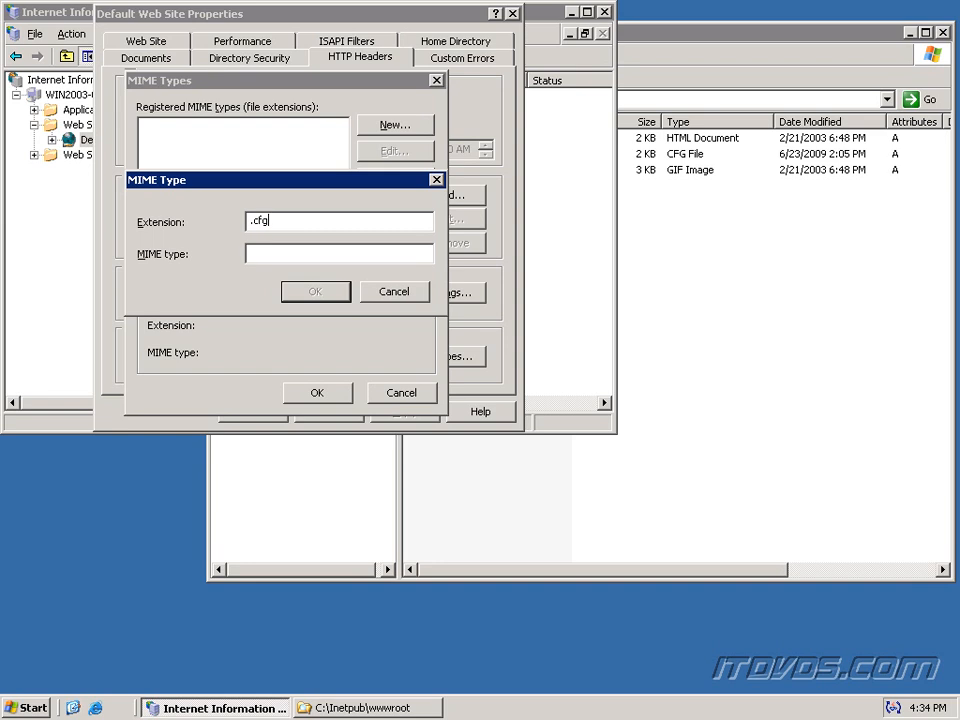
pyautogui.write('text/plain')
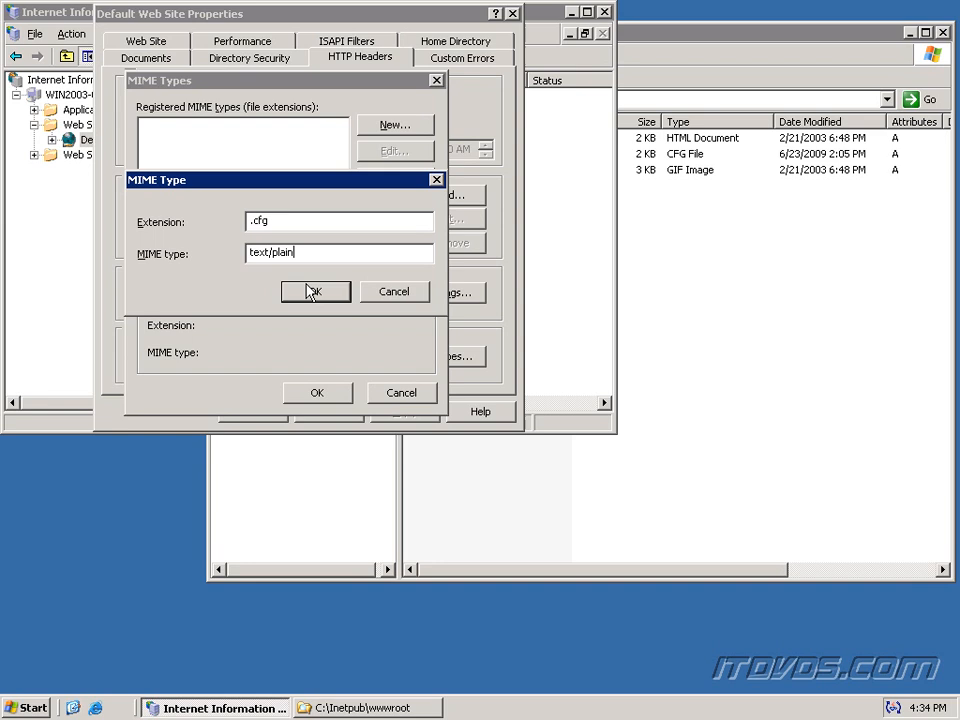
pyautogui.click(315, 291)
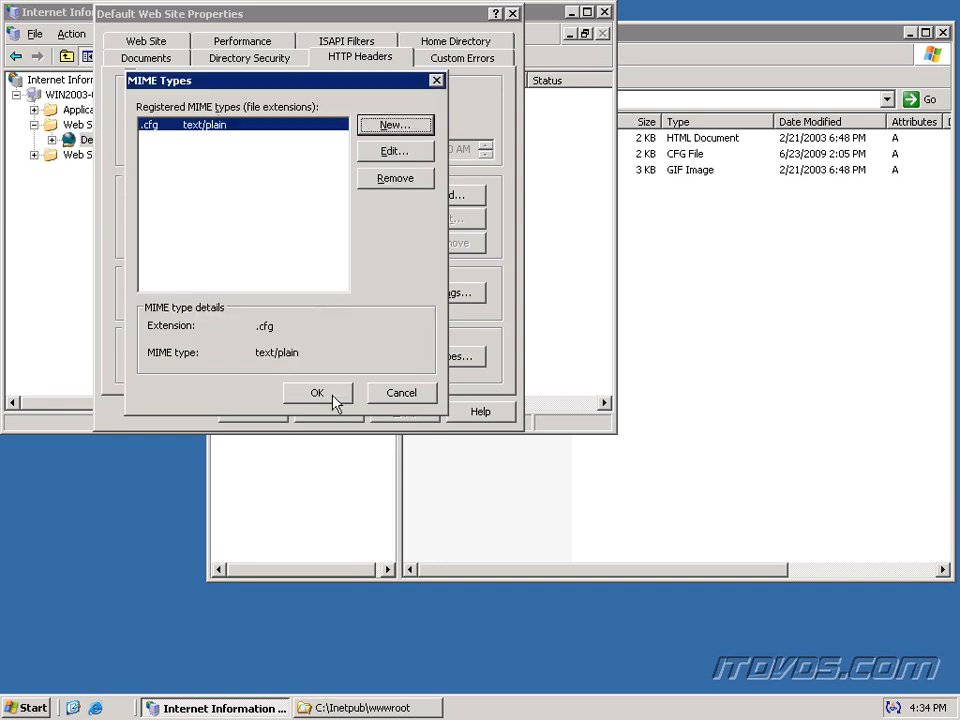
pyautogui.click(317, 392)
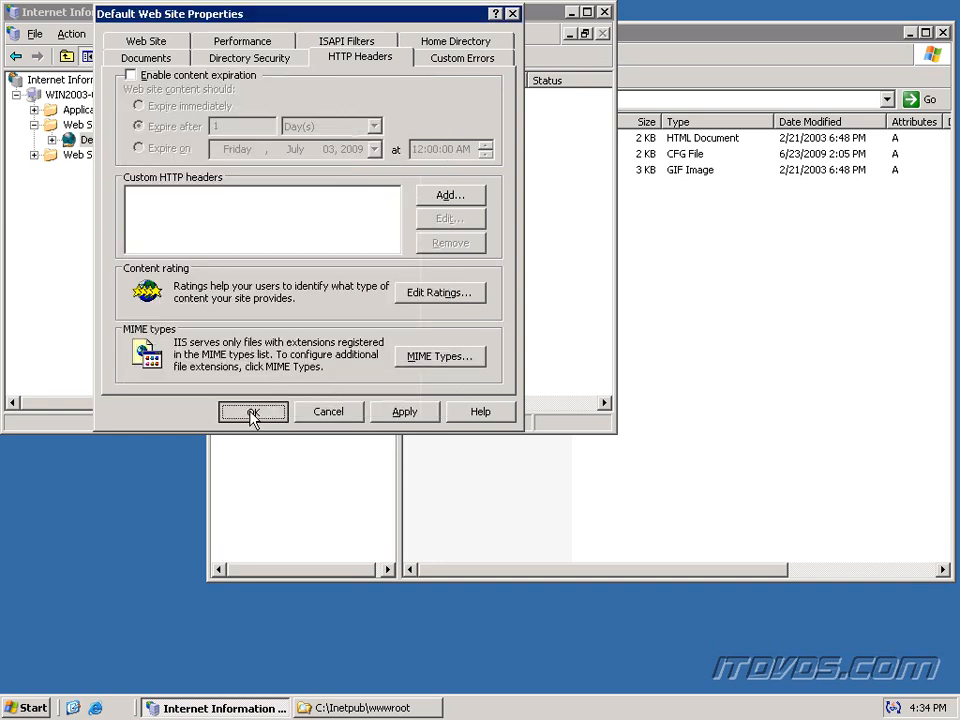
pyautogui.click(253, 412)
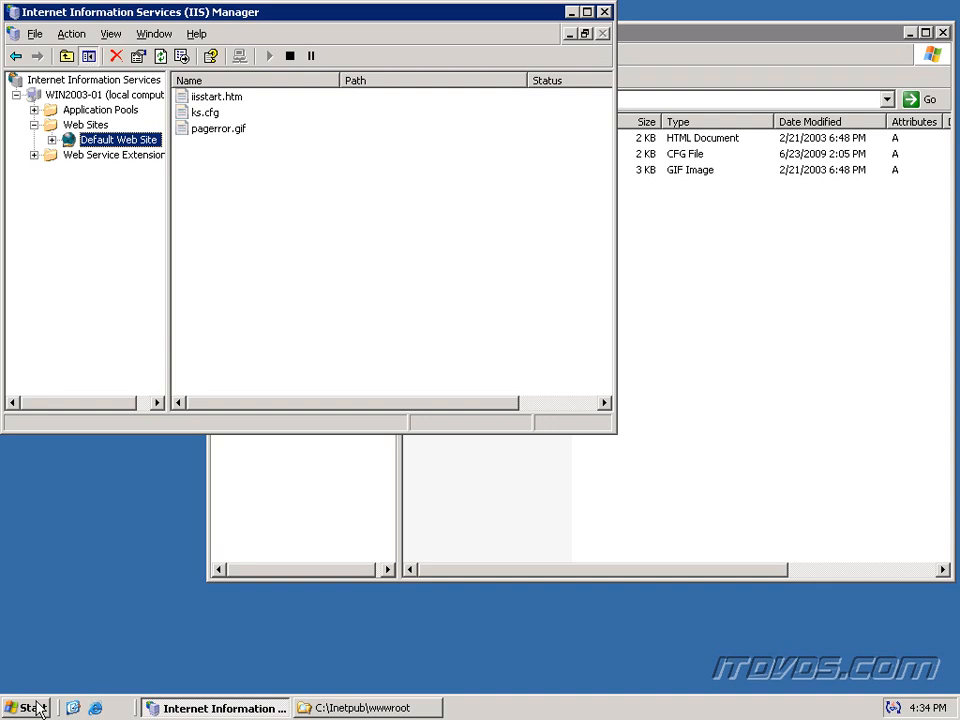
# Step: Launch Internet Explorer from the Start menu
pyautogui.click(30, 704)
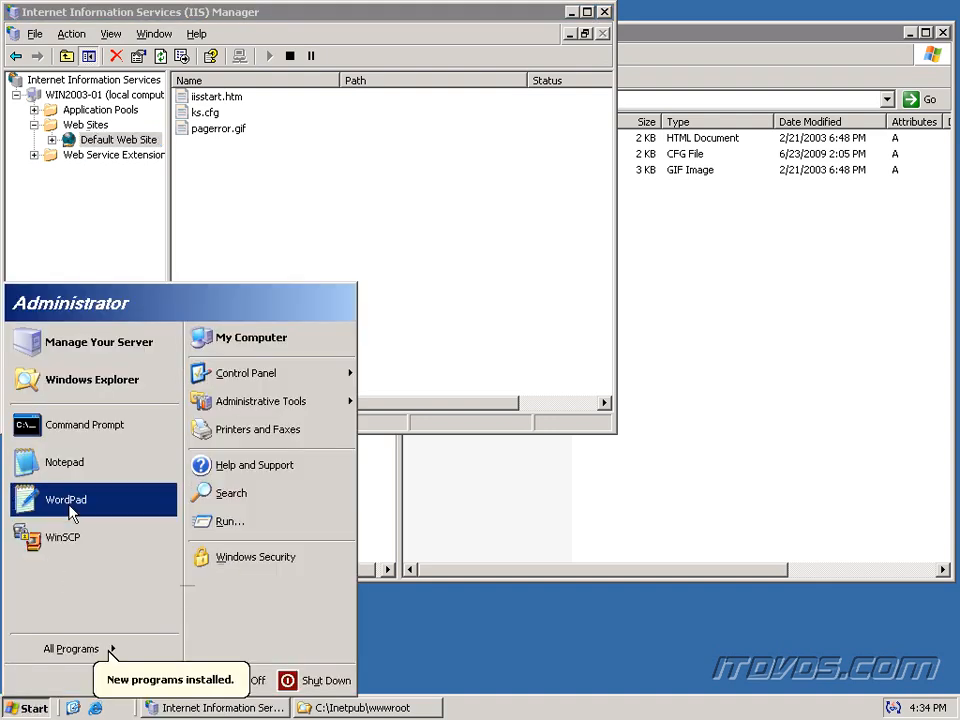
pyautogui.click(95, 704)
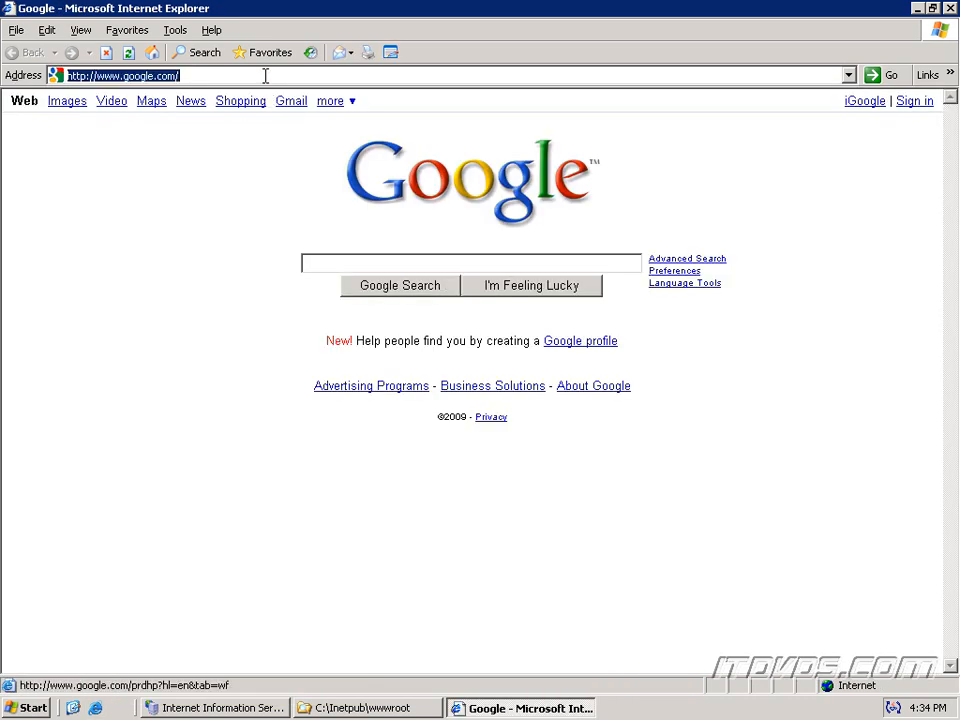
# Step: Request 192.168.6.110/ks.cfg in the Address bar so the download prompt appears
pyautogui.write('192.')
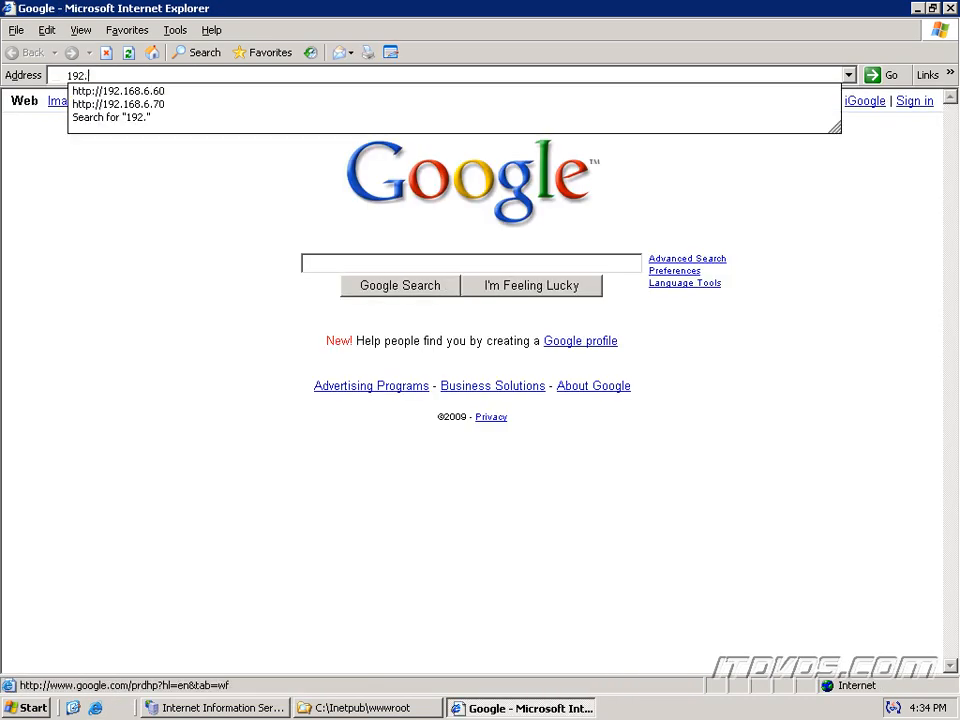
pyautogui.write('168.6.110')
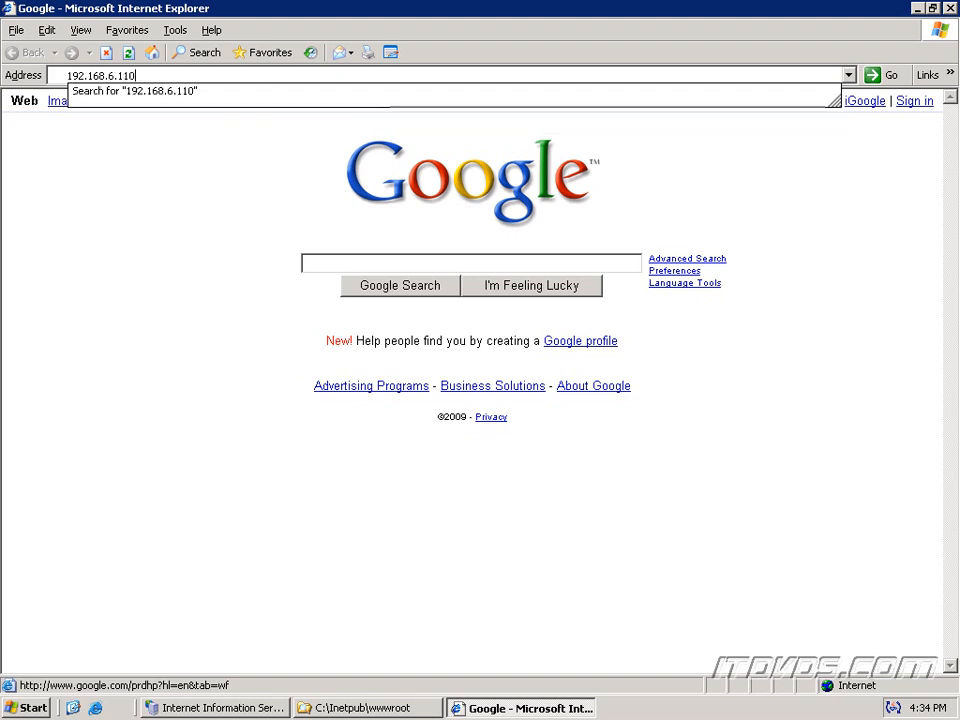
pyautogui.write('/k')
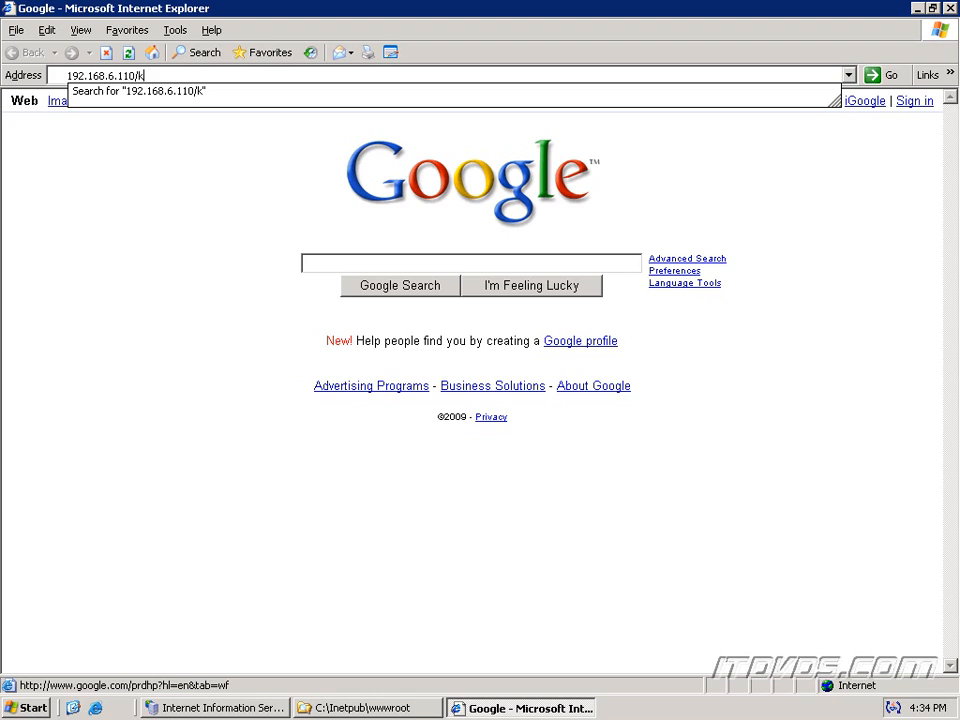
pyautogui.write('s.cfg')
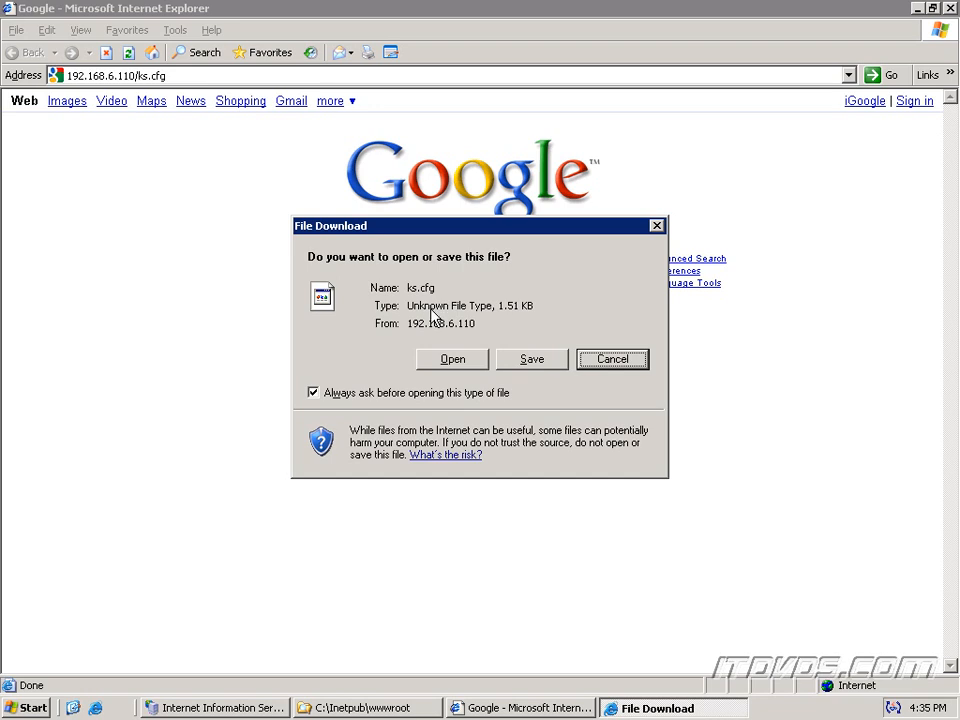
pyautogui.moveTo(449, 327)
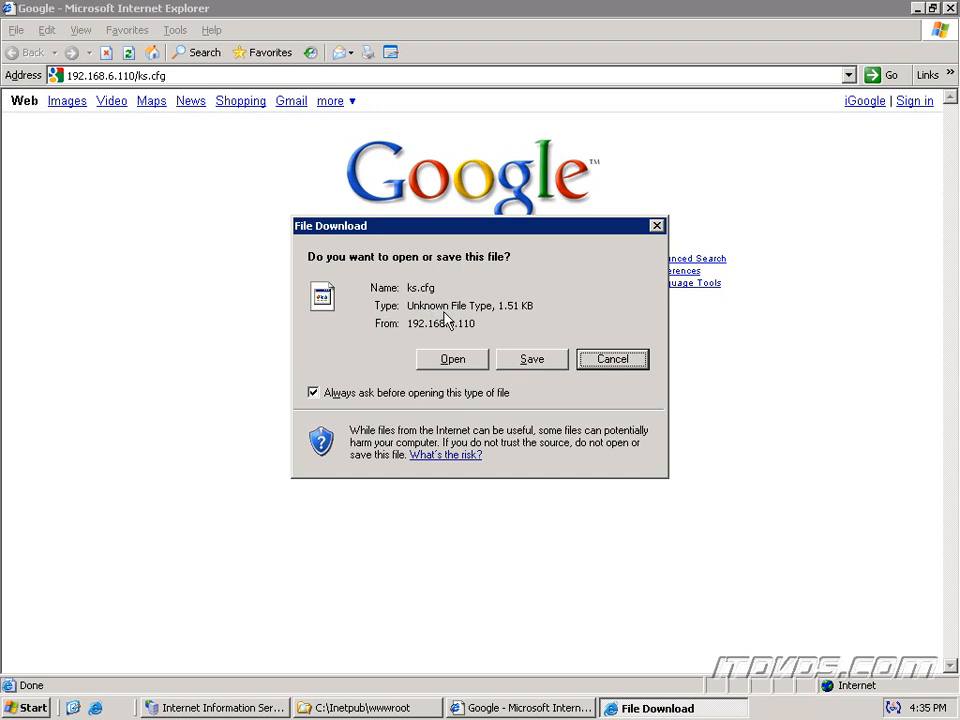
pyautogui.moveTo(453, 368)
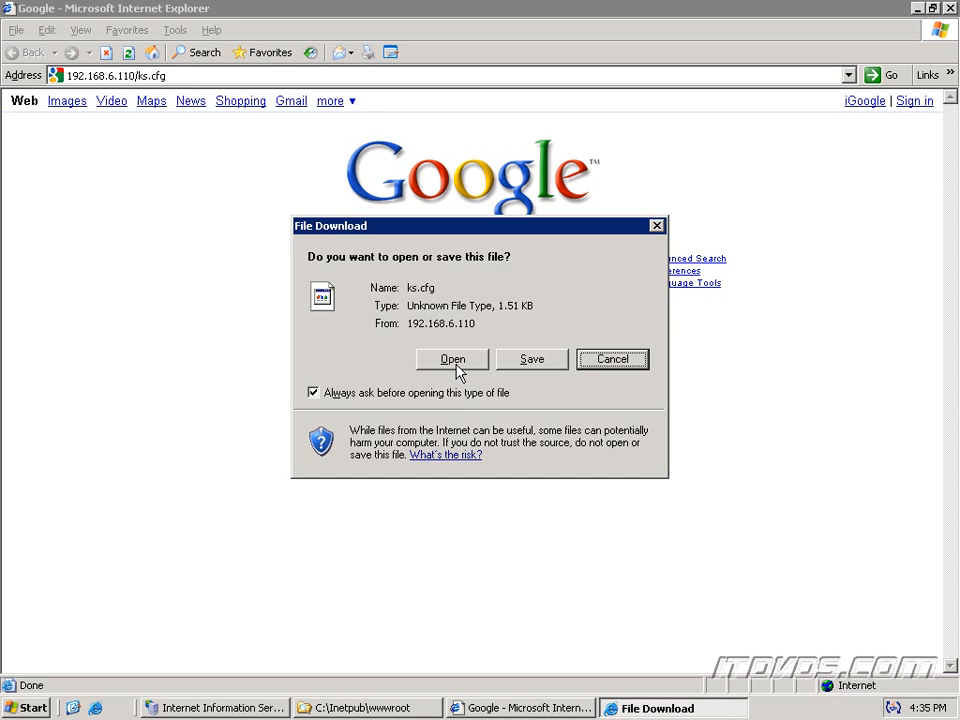
# Step: Choose Open in the File Download dialog so ks.cfg displays in WordPad
pyautogui.click(452, 359)
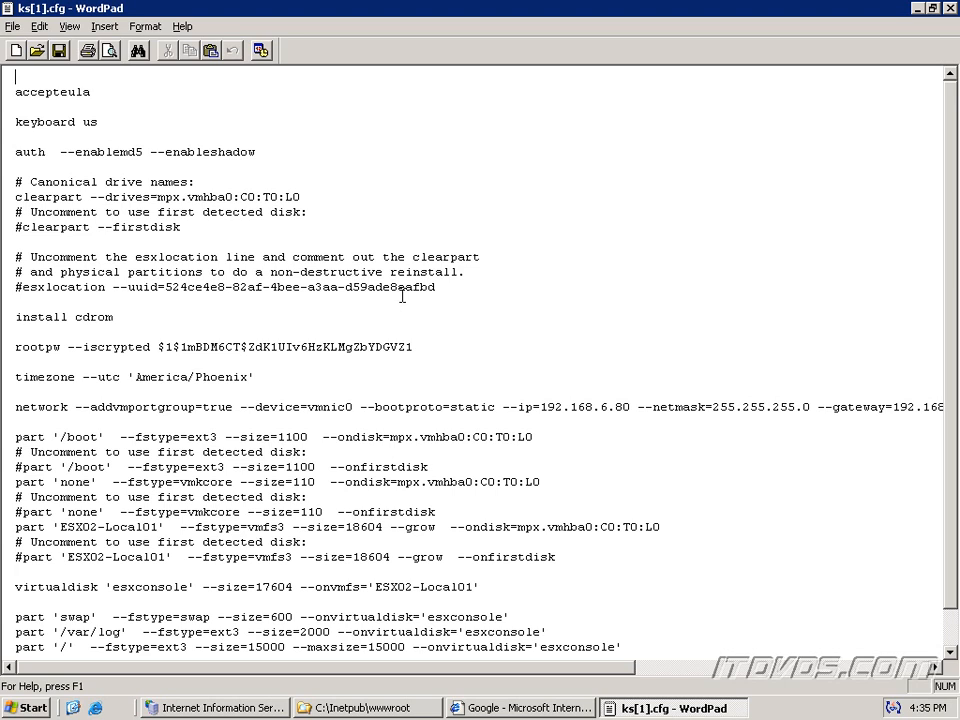
pyautogui.moveTo(484, 412)
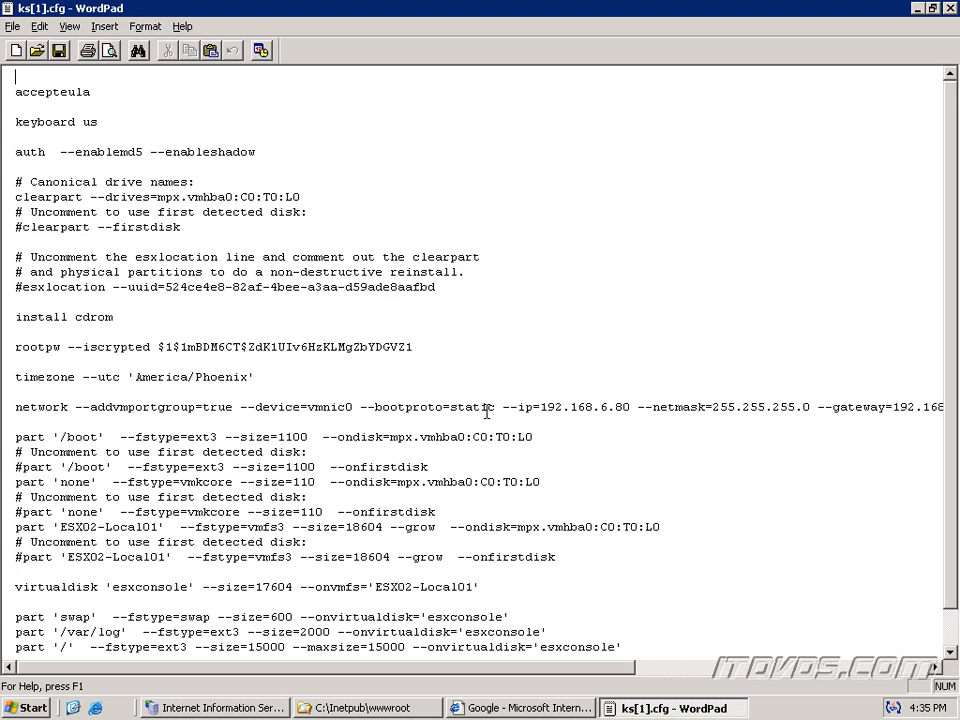